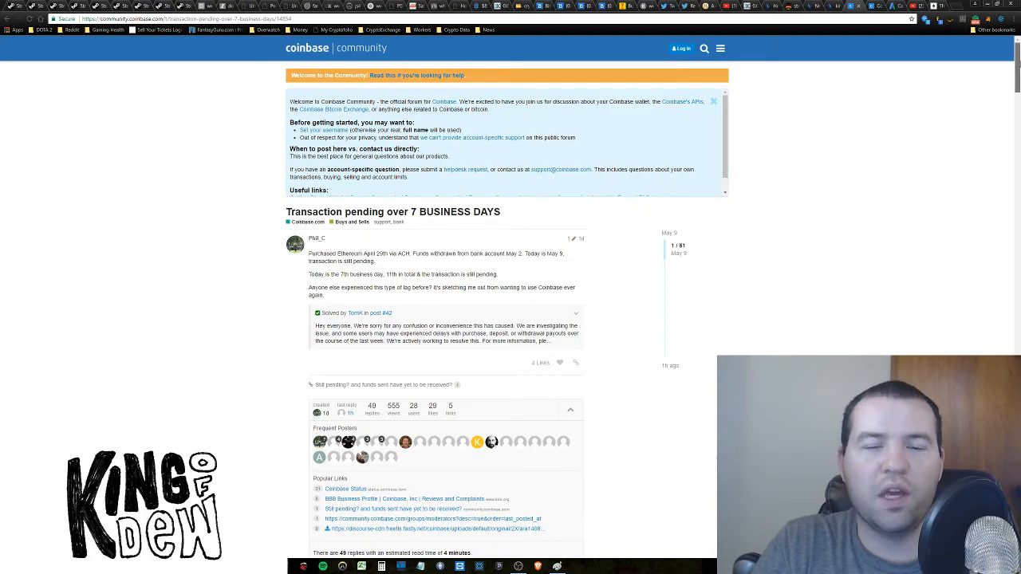
Step: Scroll through the pending-transaction thread to its latest replies and Suggested Topics
scroll("down", 3)
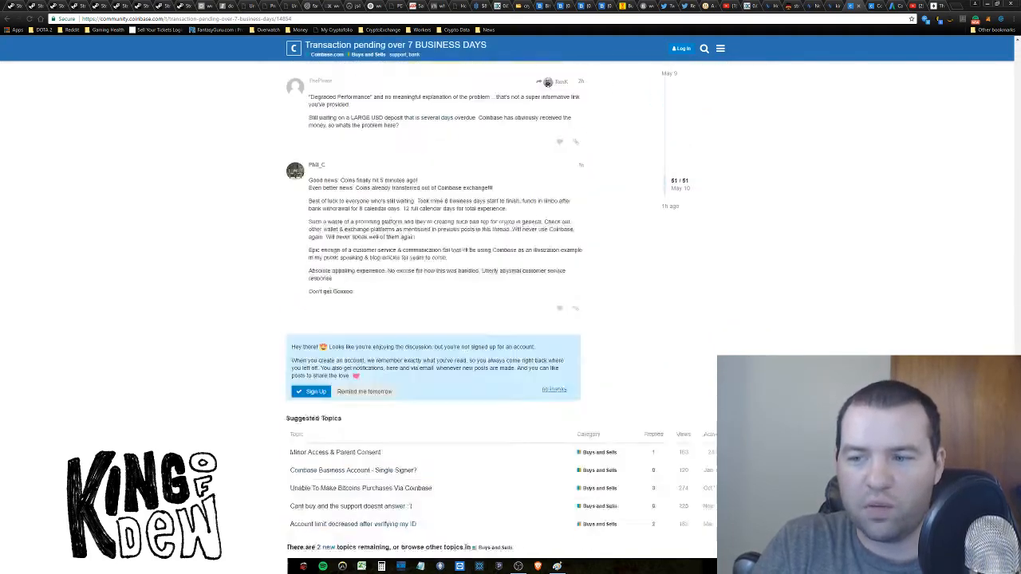
scroll("down", 3)
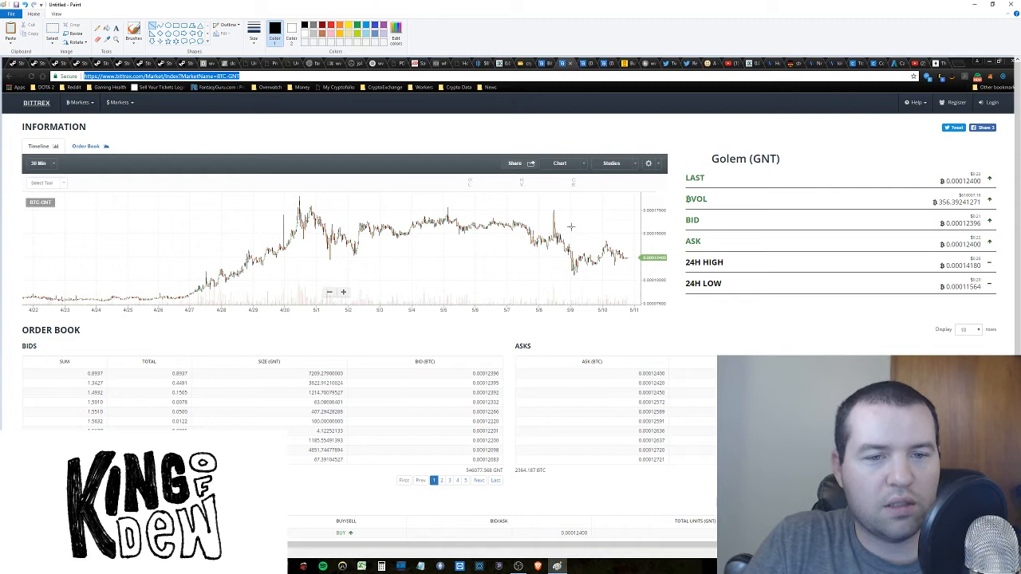
mouse_move(554, 198)
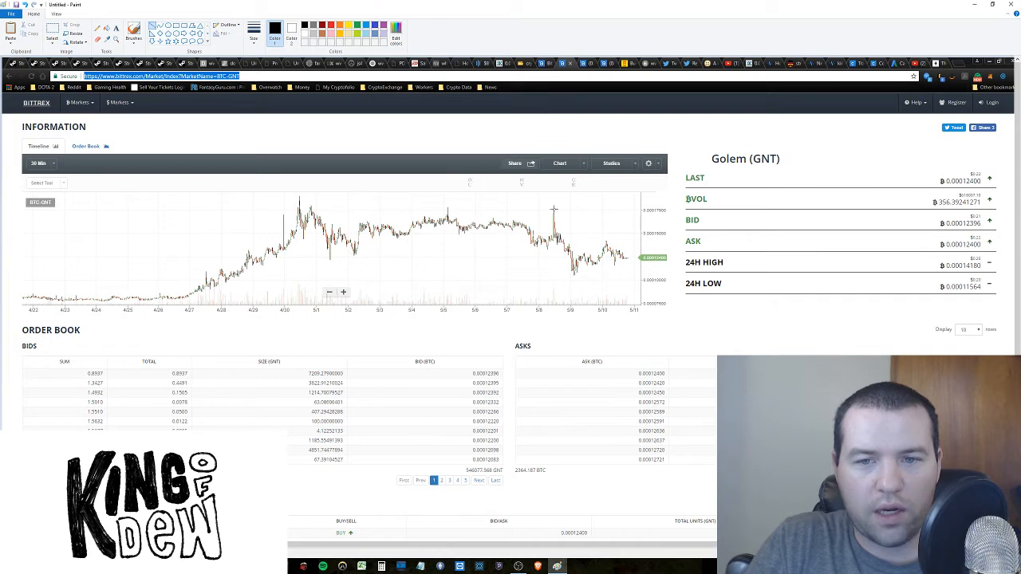
Step: Draw a black descending trendline from the 5/8 spike and extend its end past 5/10
left_click_drag(553, 210, 674, 280)
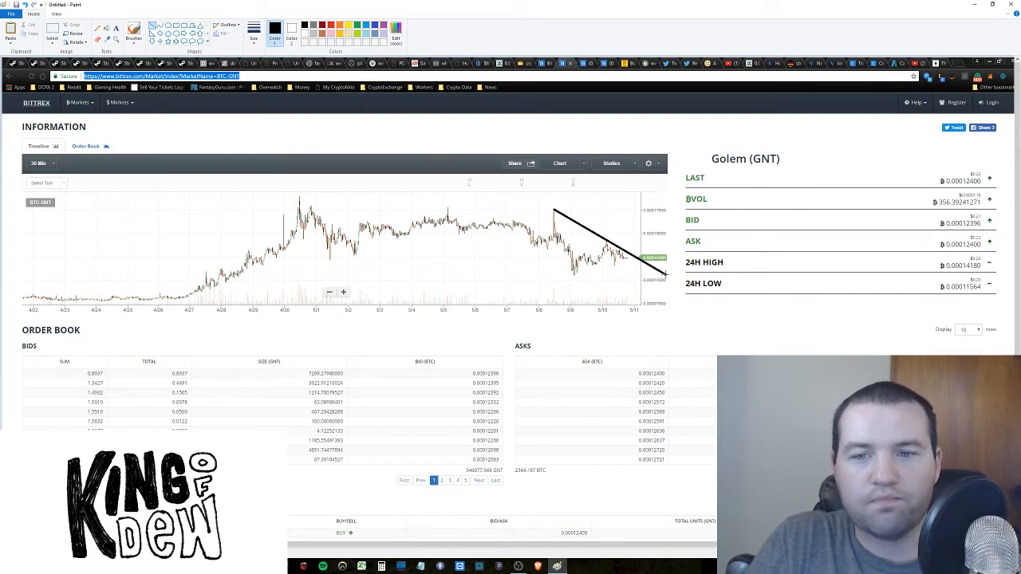
left_click_drag(638, 264, 698, 295)
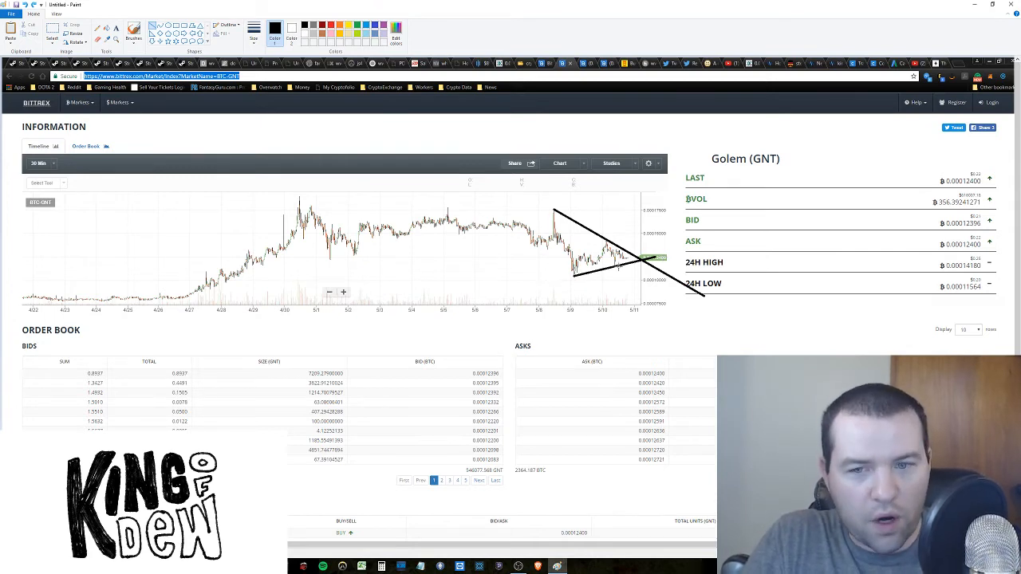
mouse_move(629, 284)
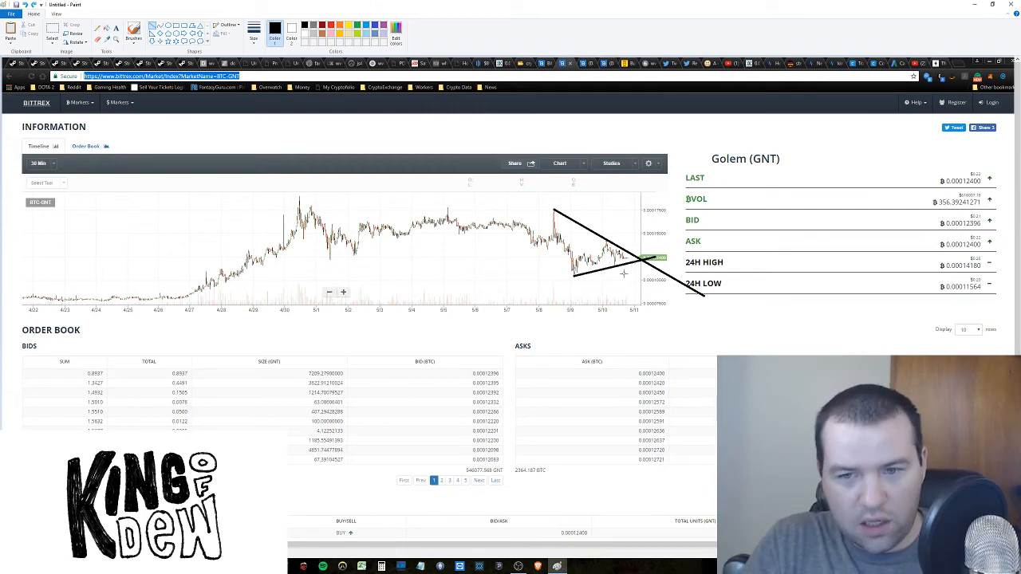
Step: Select the drawn triangle trendlines on the Golem chart to remove them
left_click_drag(572, 277, 750, 280)
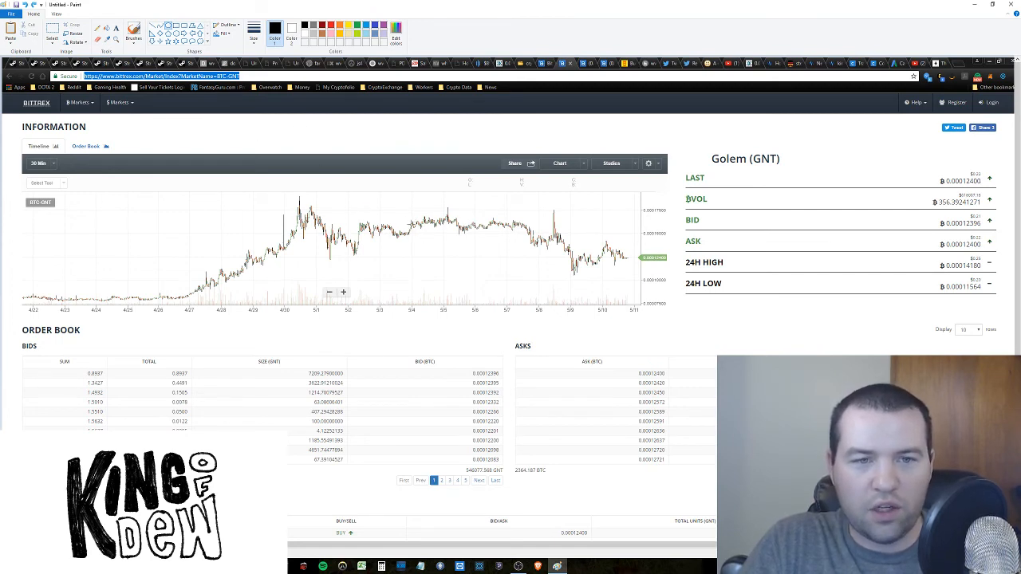
left_click_drag(407, 204, 466, 239)
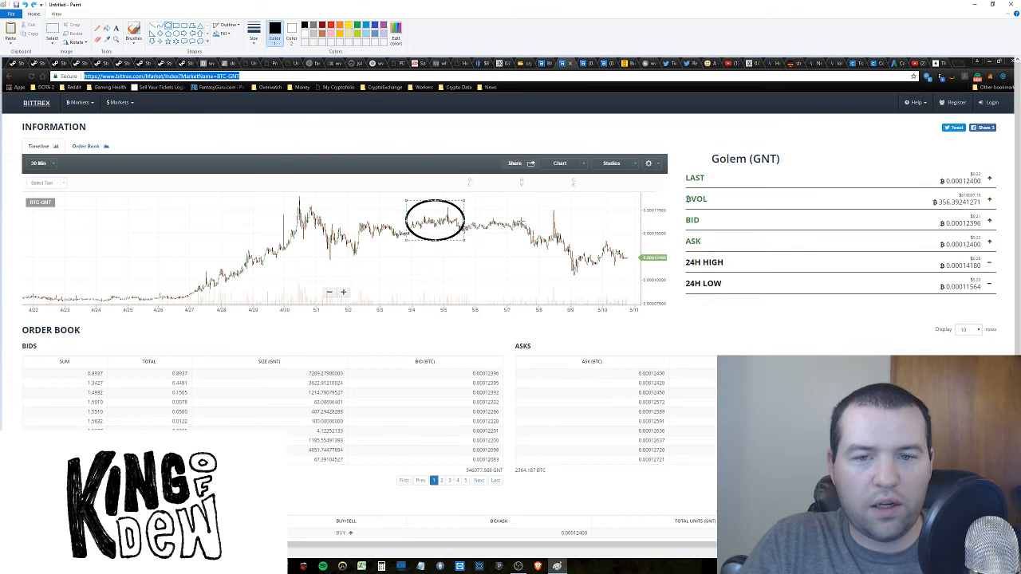
left_click_drag(467, 211, 533, 247)
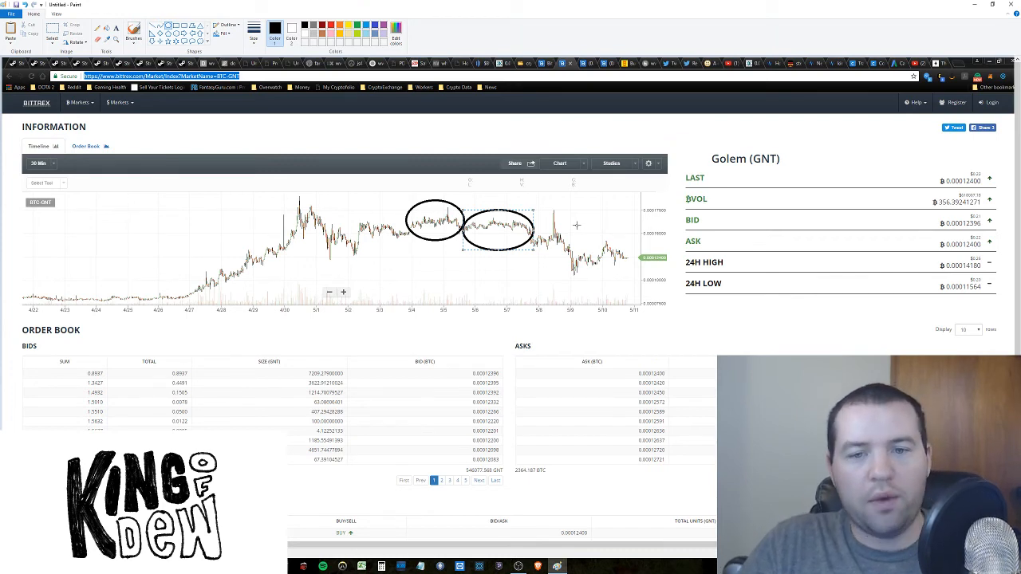
mouse_move(621, 241)
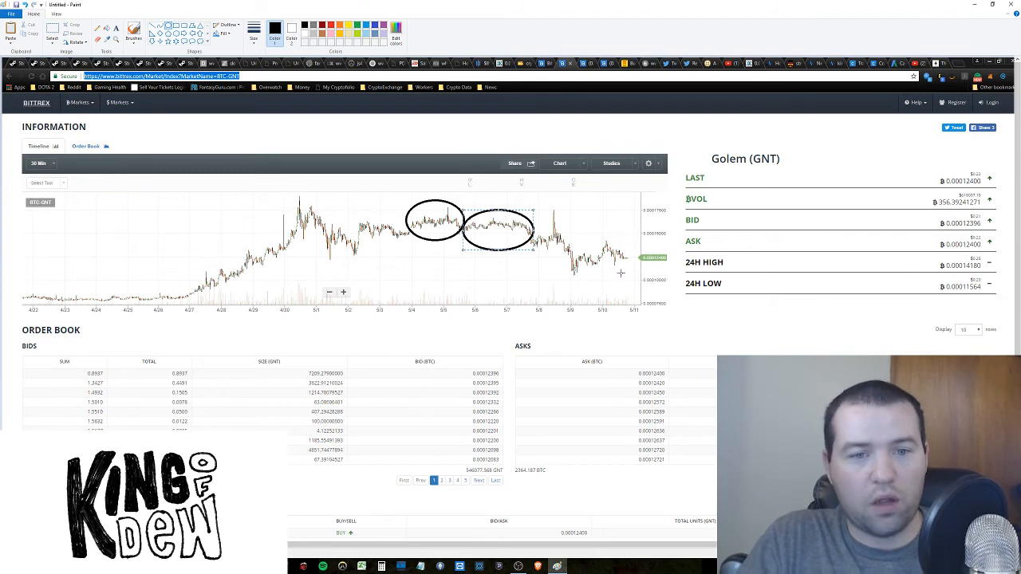
mouse_move(428, 286)
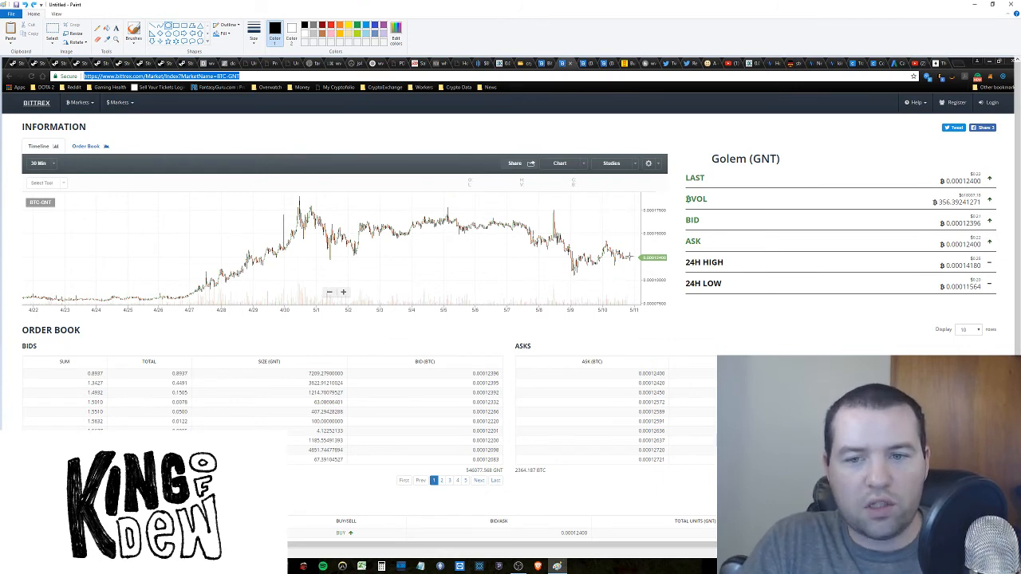
left_click_drag(615, 251, 634, 267)
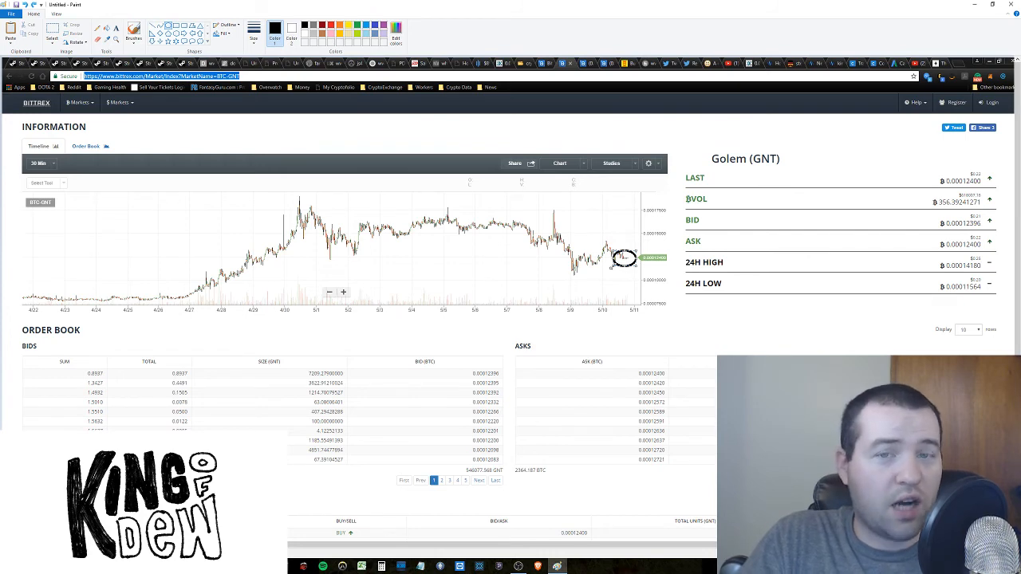
mouse_move(583, 274)
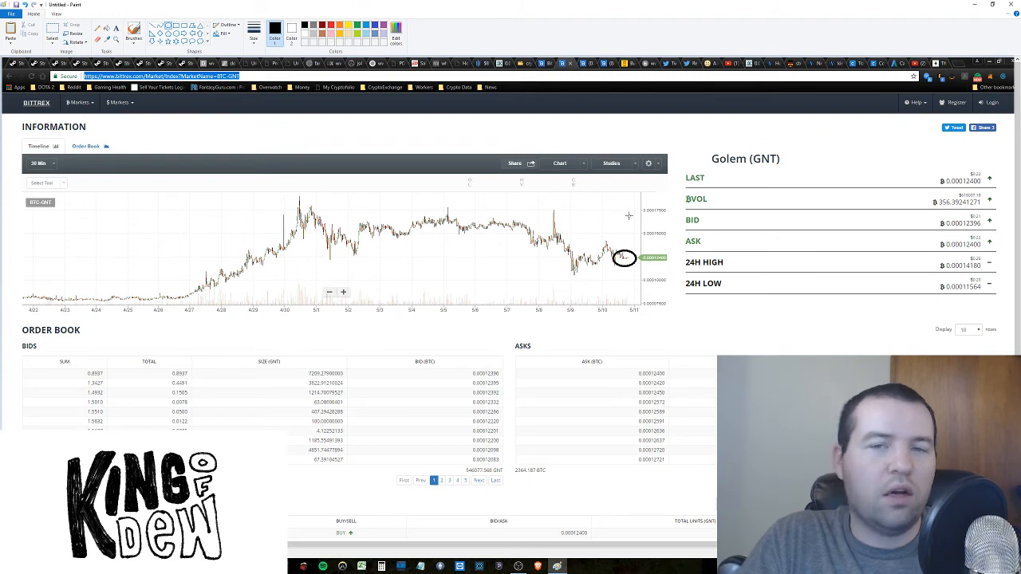
mouse_move(631, 238)
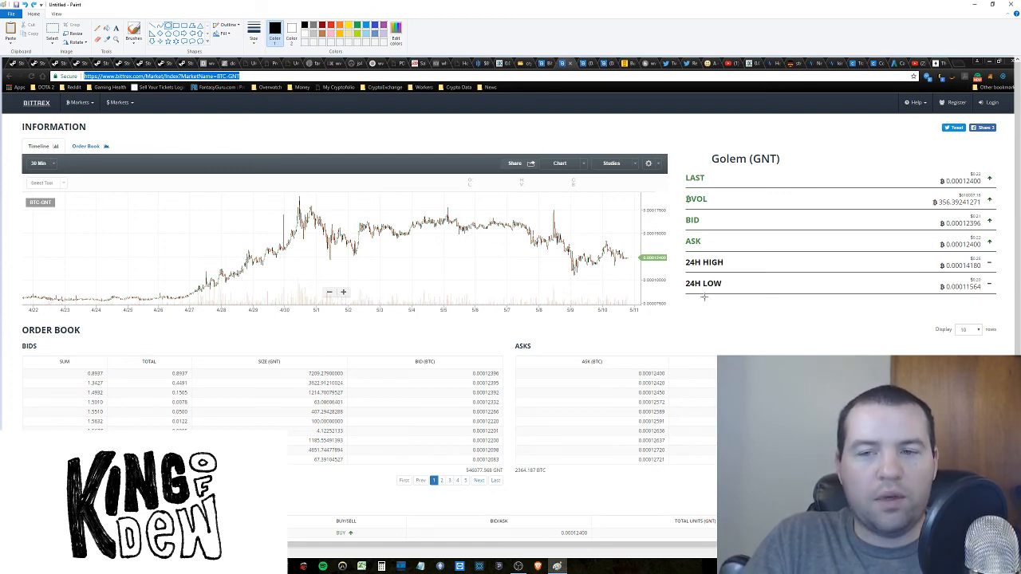
mouse_move(702, 298)
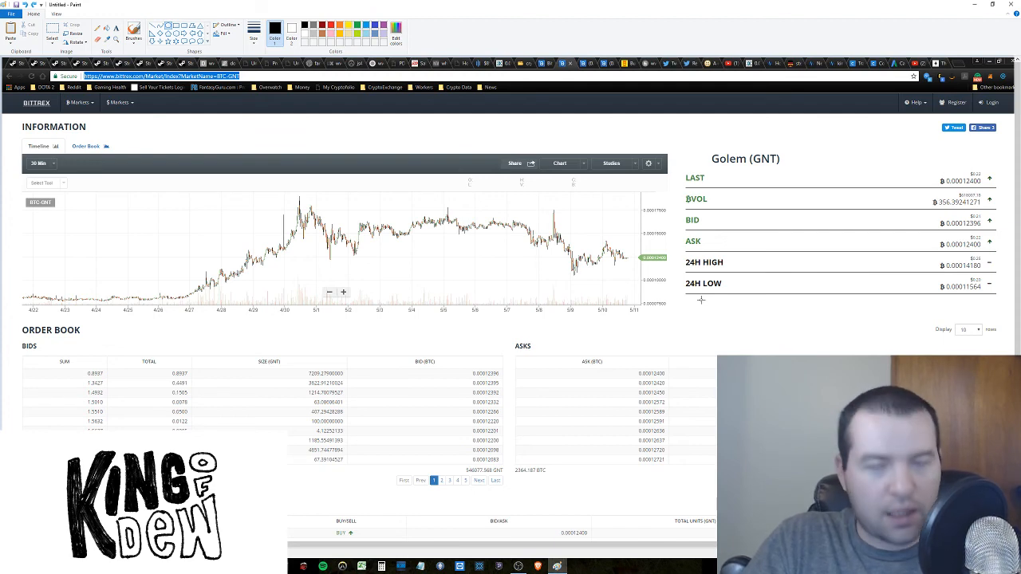